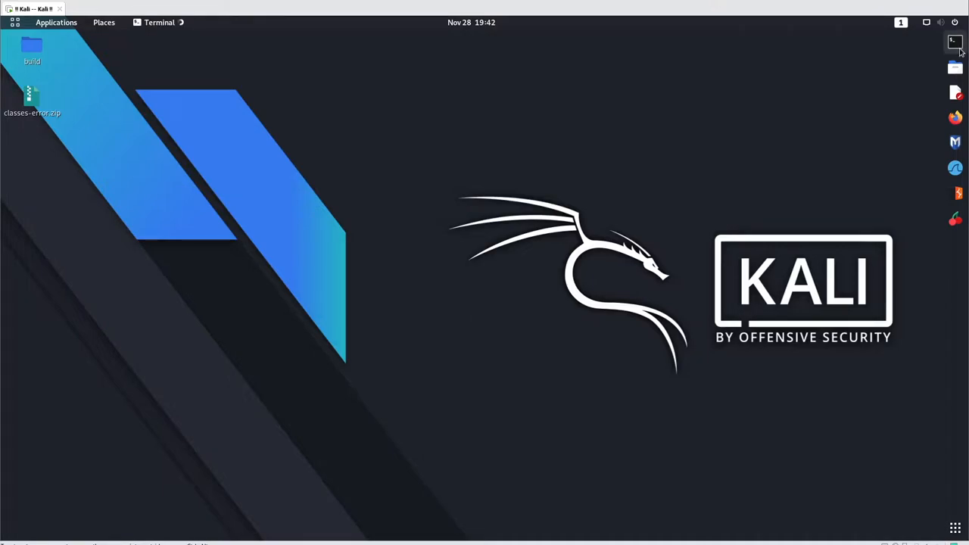
Run 'apt install jd-gui' in a new terminal window
{"action": "left_click", "coordinate": [955, 43]}
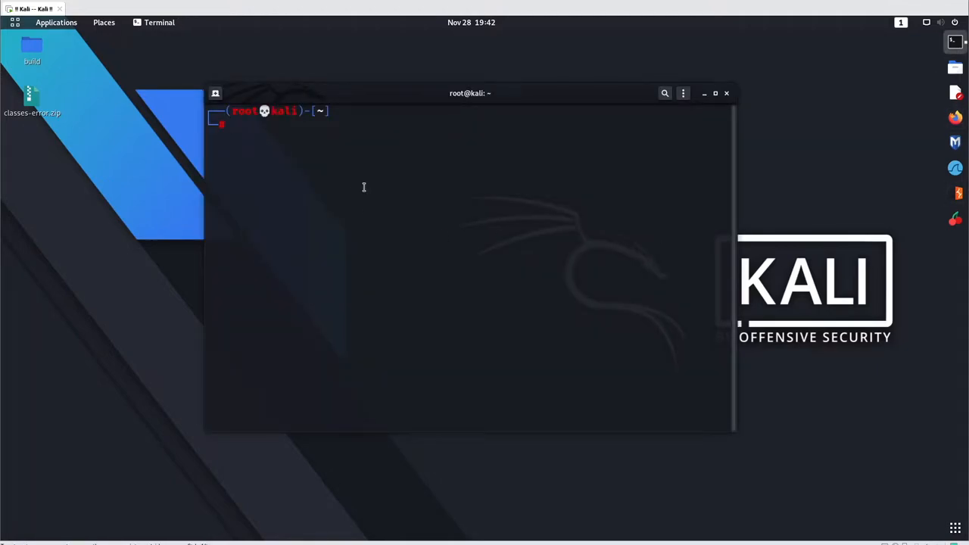
{"action": "type", "text": "apt insta"}
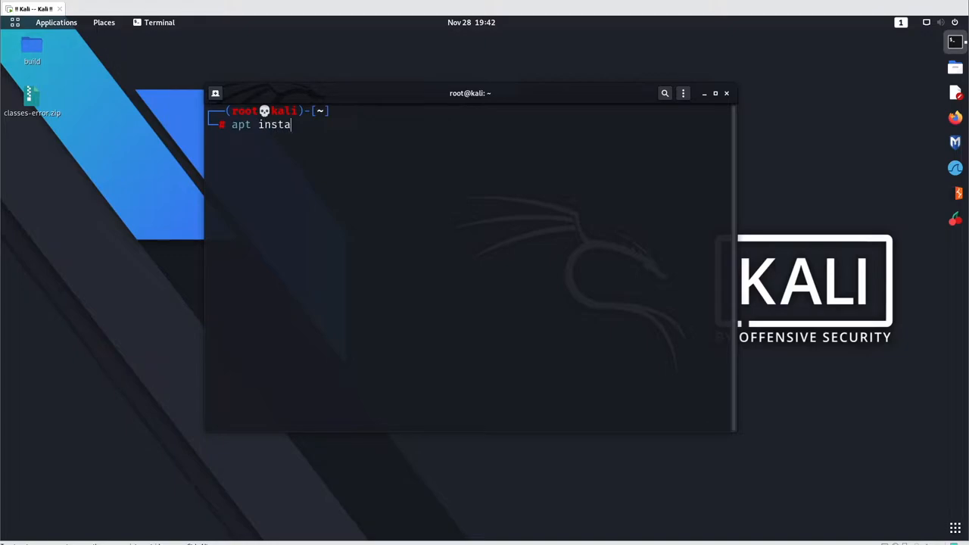
{"action": "type", "text": "ll jd-gui"}
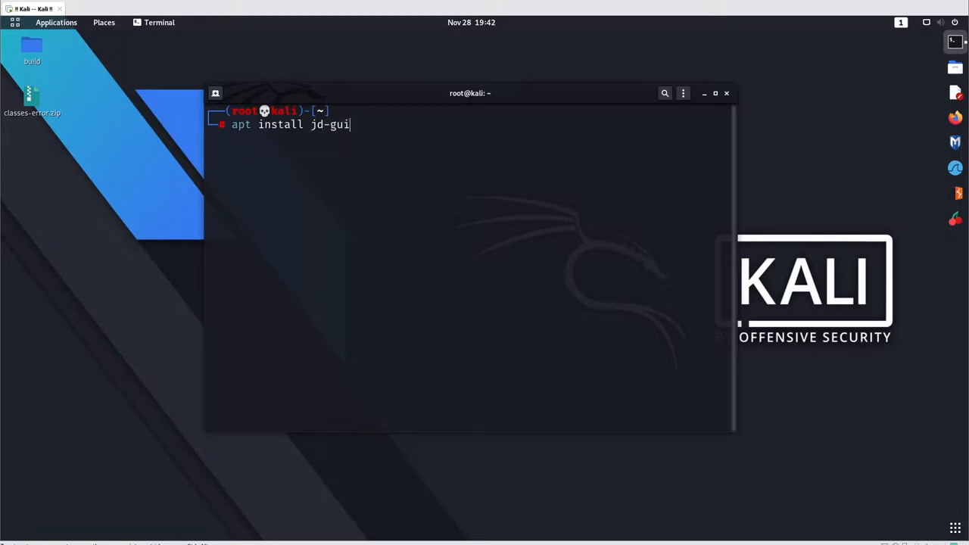
{"action": "key", "text": "Return"}
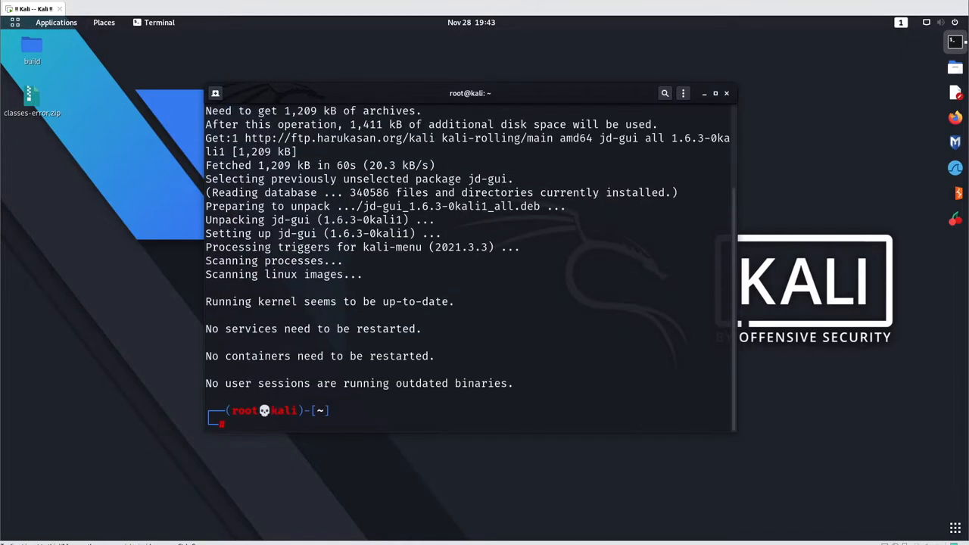
{"action": "mouse_move", "coordinate": [441, 411]}
{"action": "type", "text": "j"}
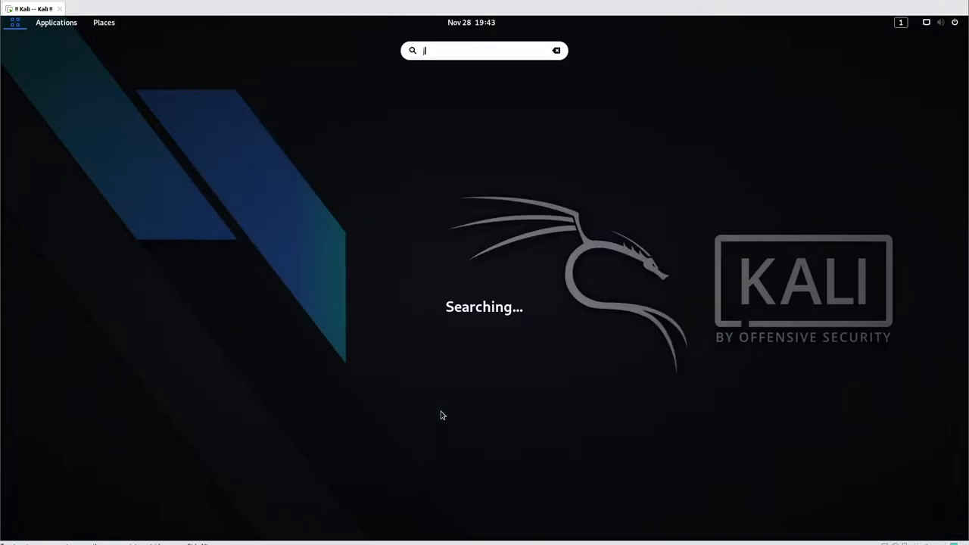
Launch Java Decompiler from the application search and move its window up-left
{"action": "type", "text": "d"}
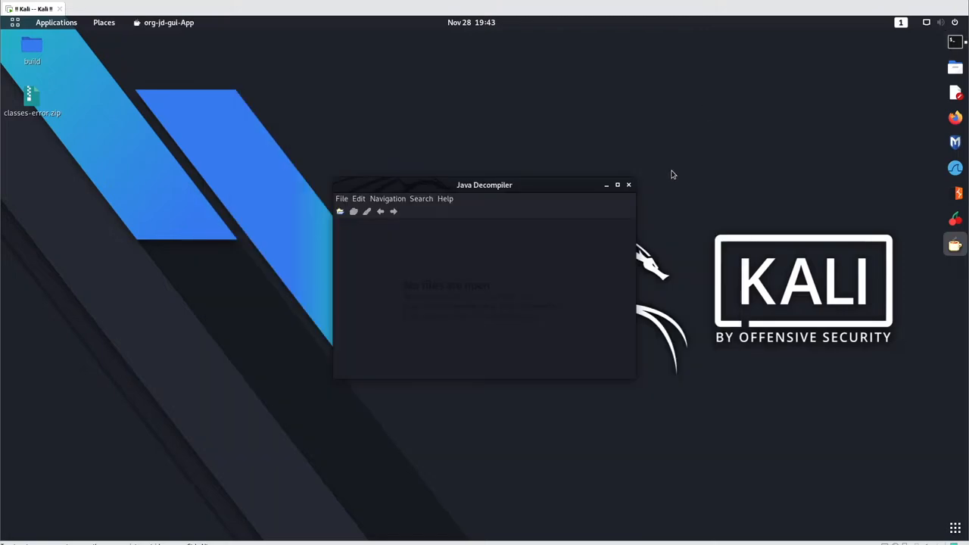
{"action": "left_click_drag", "start_coordinate": [484, 185], "coordinate": [443, 142]}
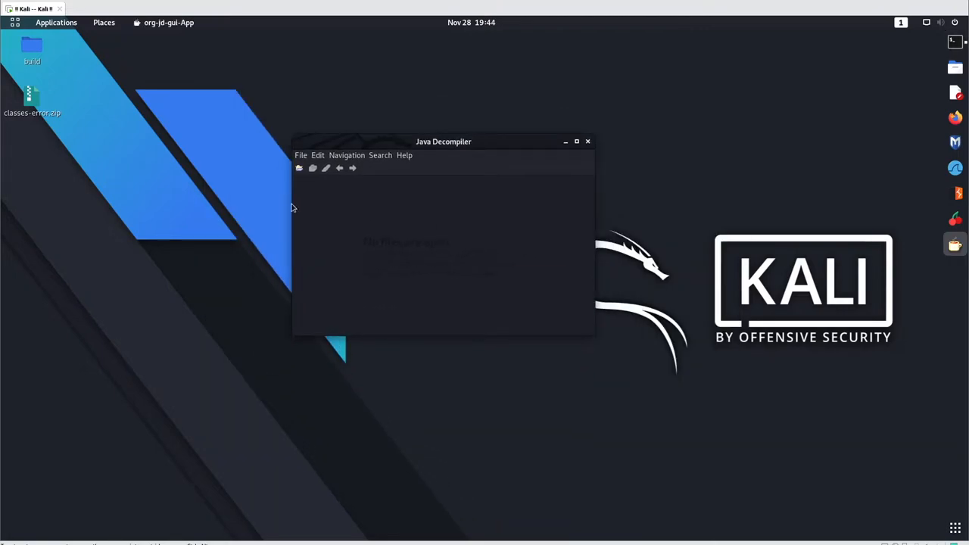
{"action": "mouse_move", "coordinate": [338, 199]}
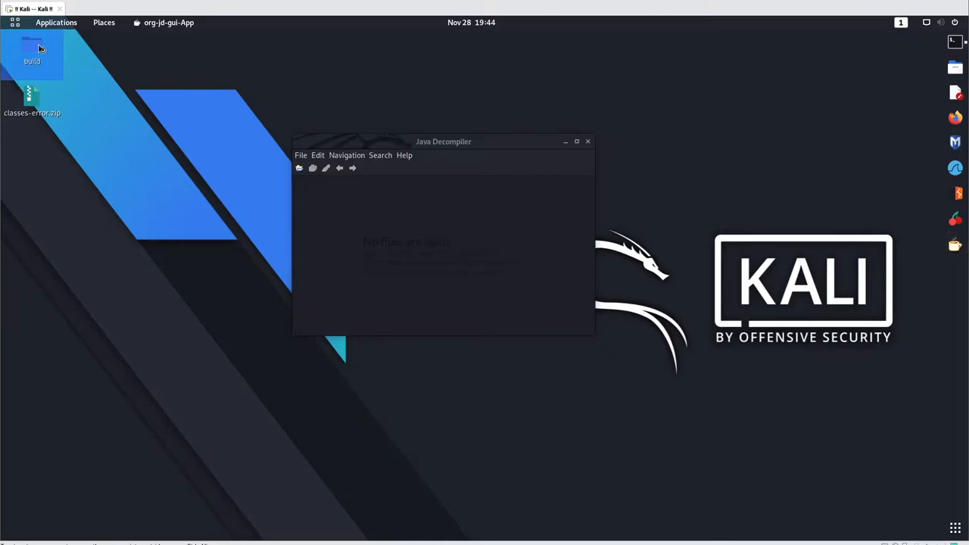
Browse into build/qark in Files, then bring the decompiler window forward
{"action": "double_click", "coordinate": [31, 41]}
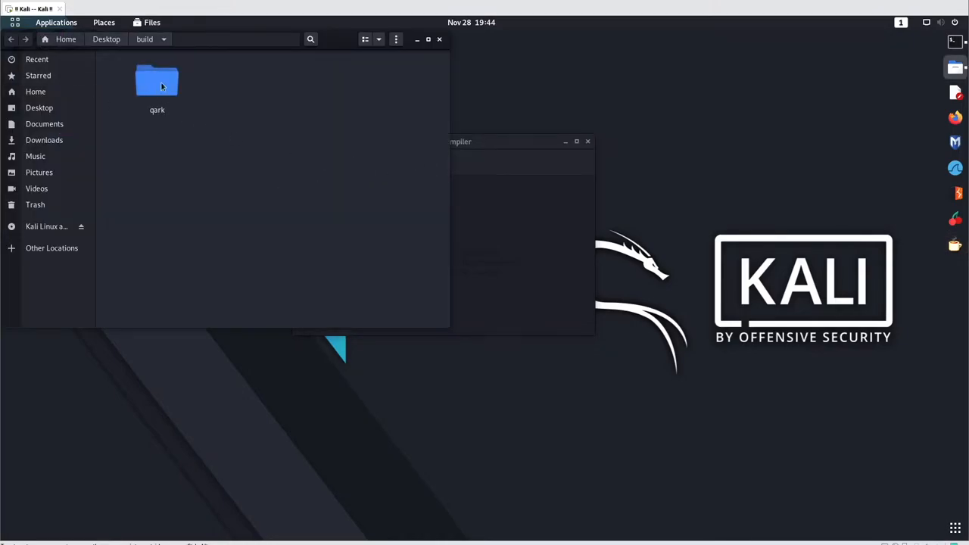
{"action": "double_click", "coordinate": [156, 81]}
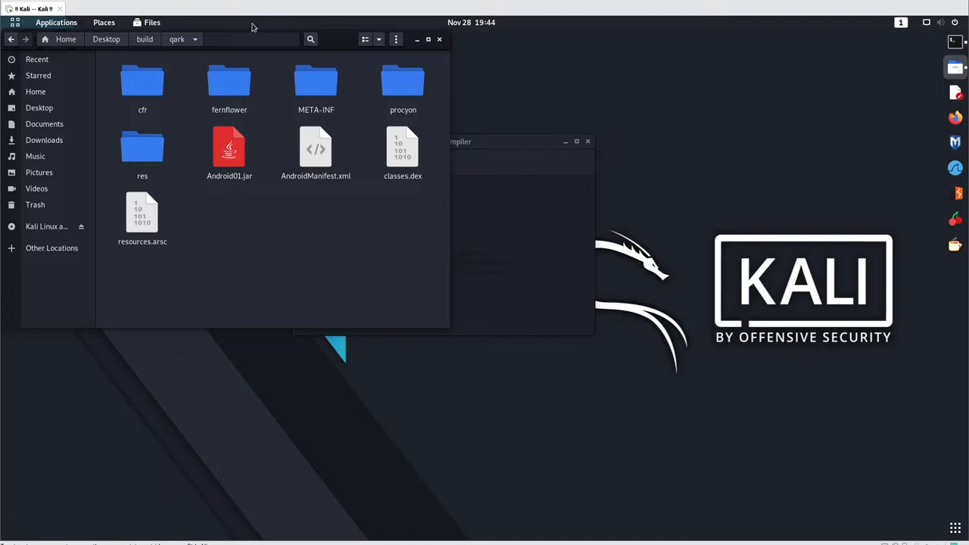
{"action": "left_click", "coordinate": [229, 152]}
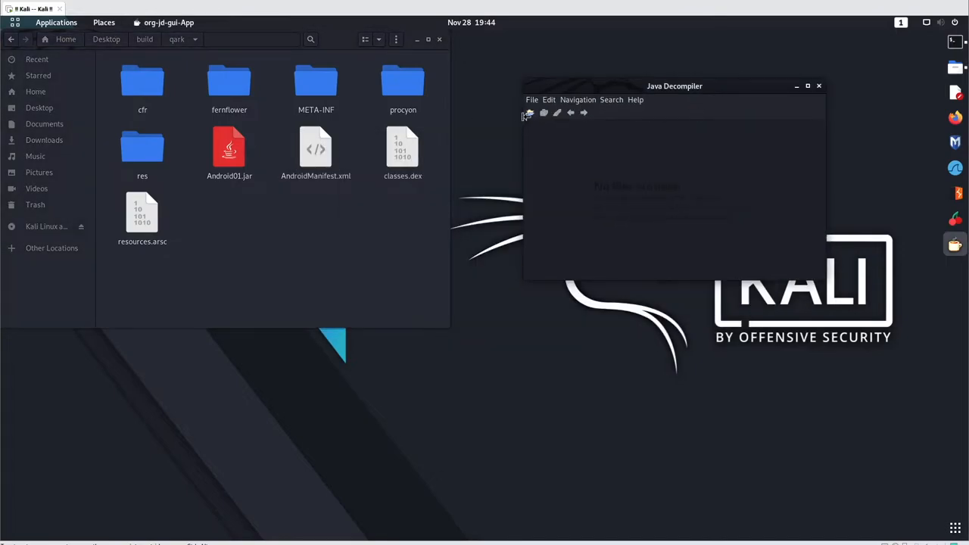
Open /root/Desktop/build/qark/Android01.jar in JD-GUI via File > Open
{"action": "left_click", "coordinate": [532, 99]}
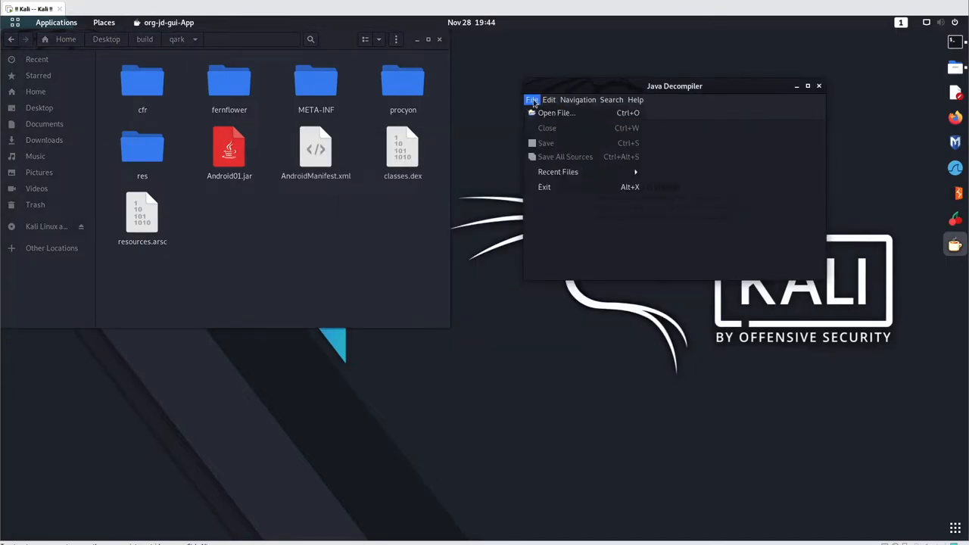
{"action": "left_click", "coordinate": [556, 112]}
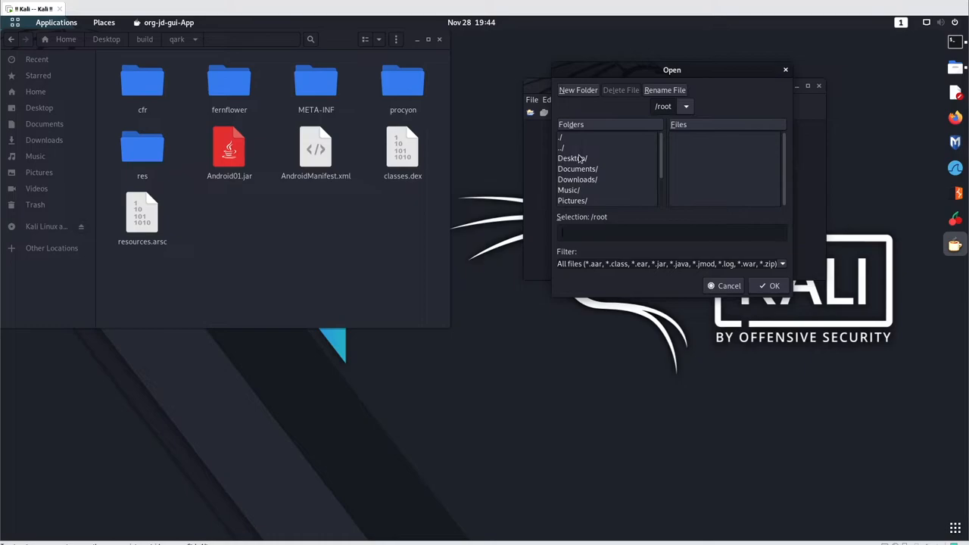
{"action": "mouse_move", "coordinate": [638, 135]}
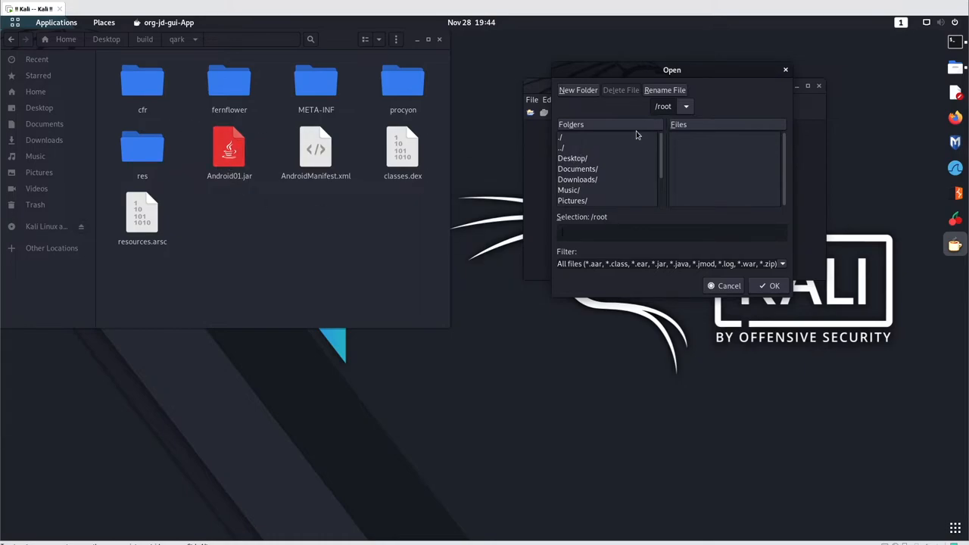
{"action": "double_click", "coordinate": [572, 157]}
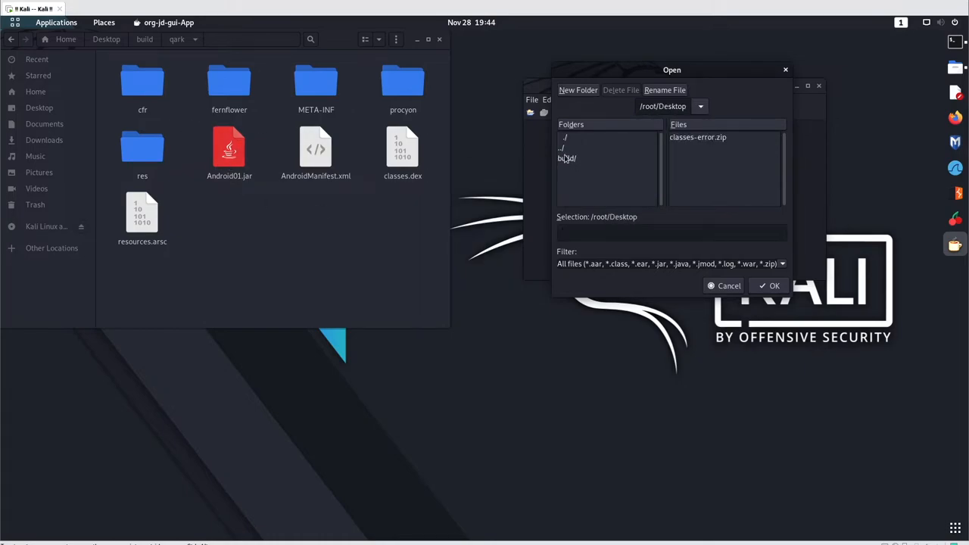
{"action": "double_click", "coordinate": [569, 158]}
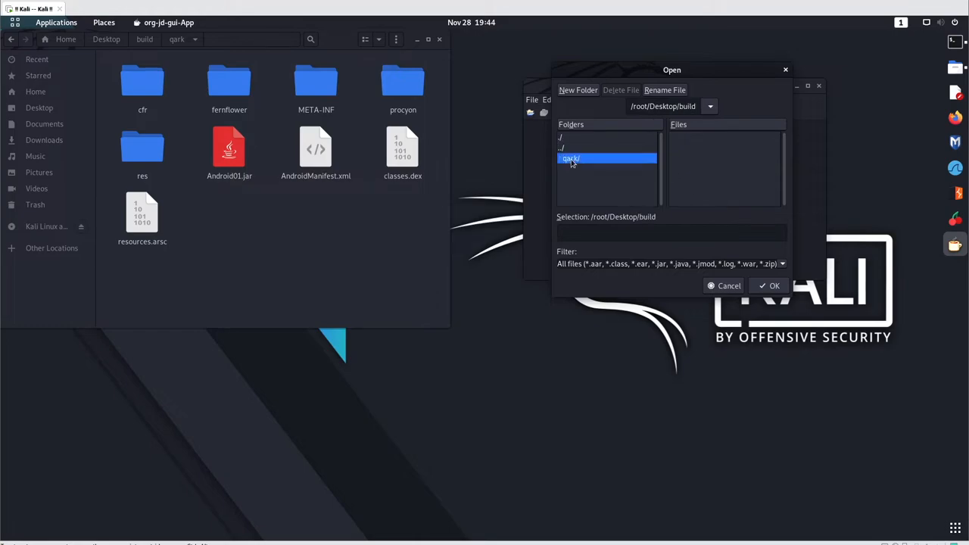
{"action": "double_click", "coordinate": [570, 159]}
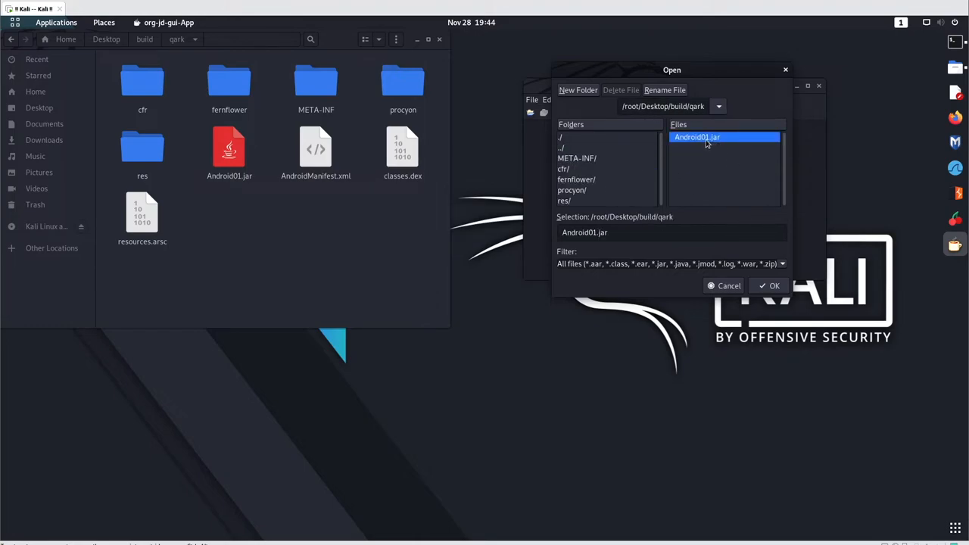
{"action": "left_click", "coordinate": [774, 285]}
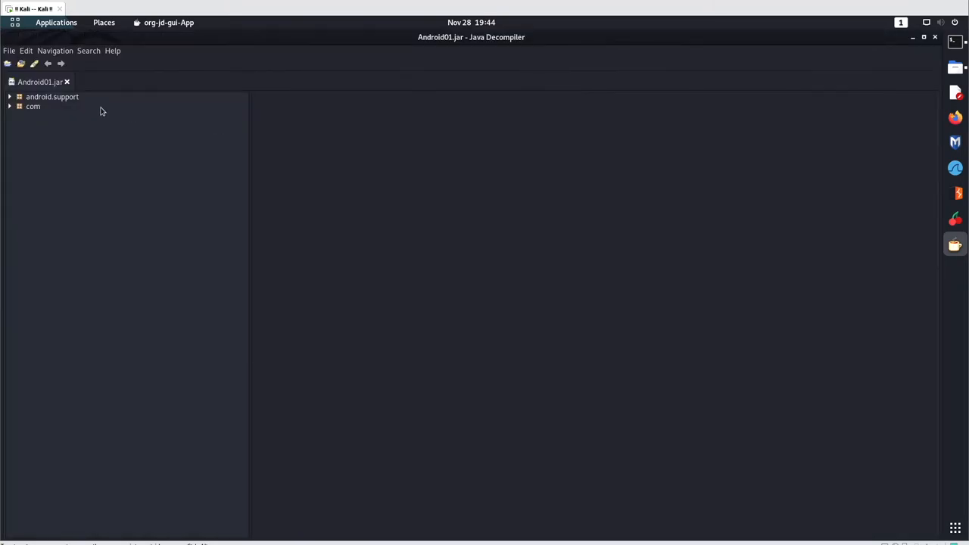
Expand com > pentesterlab.android01, open MainActivity and R, return to MainActivity, collapse package
{"action": "left_click", "coordinate": [10, 106]}
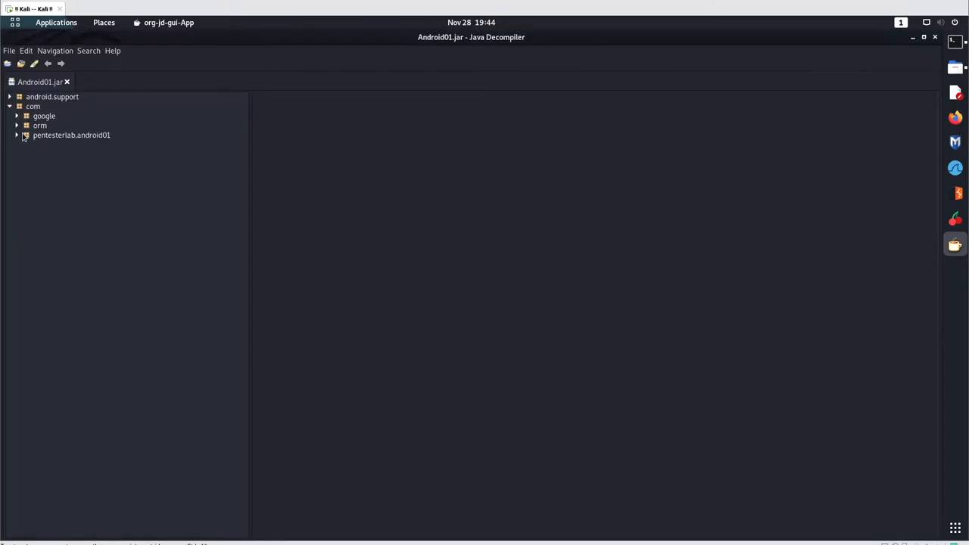
{"action": "left_click", "coordinate": [17, 135]}
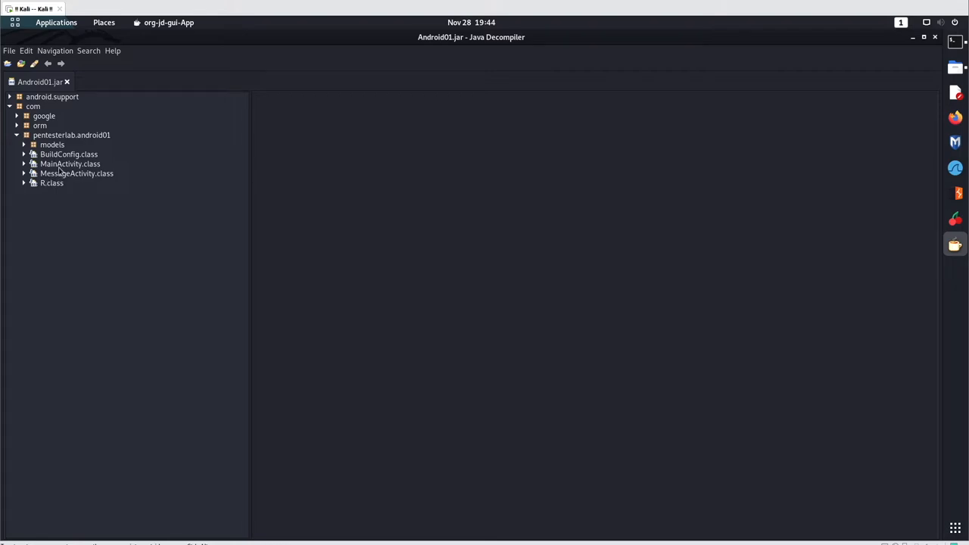
{"action": "double_click", "coordinate": [69, 164]}
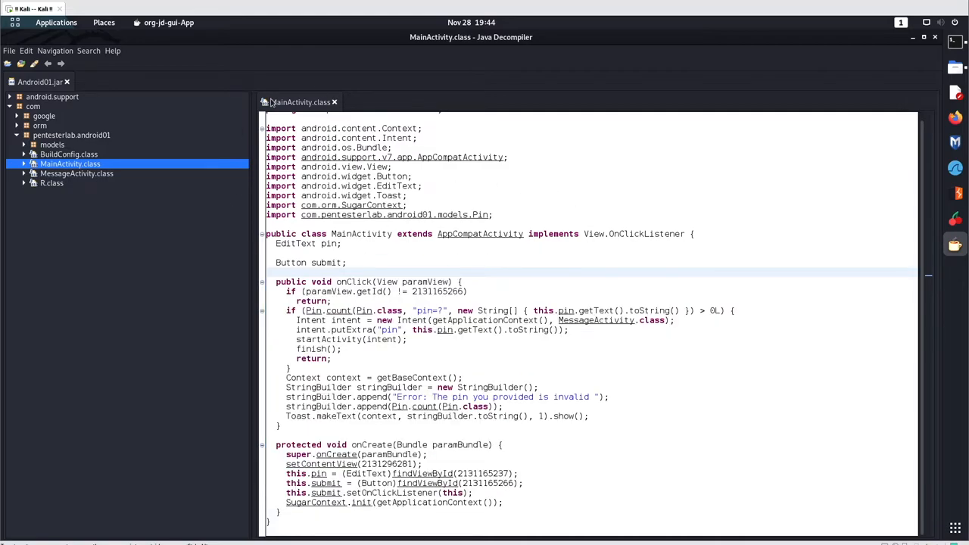
{"action": "mouse_move", "coordinate": [480, 96]}
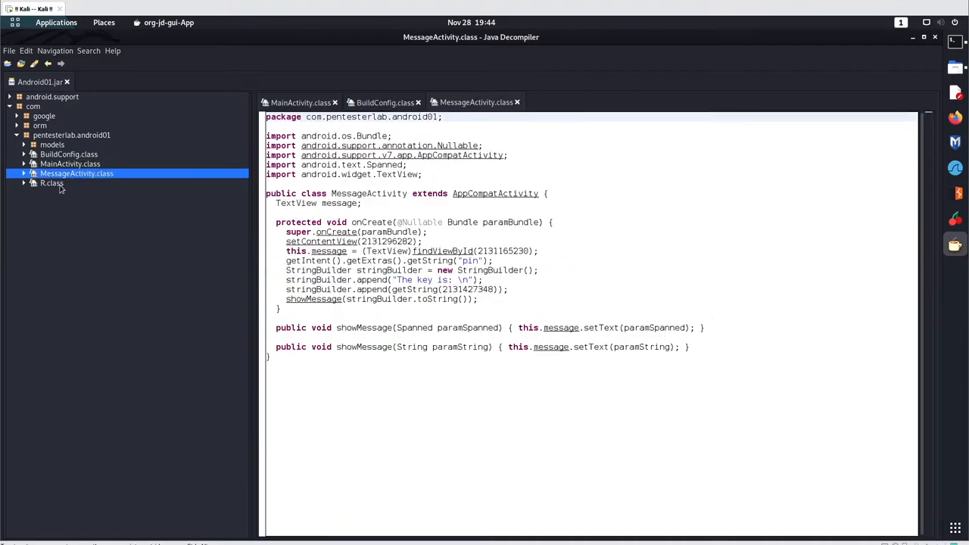
{"action": "left_click", "coordinate": [51, 184]}
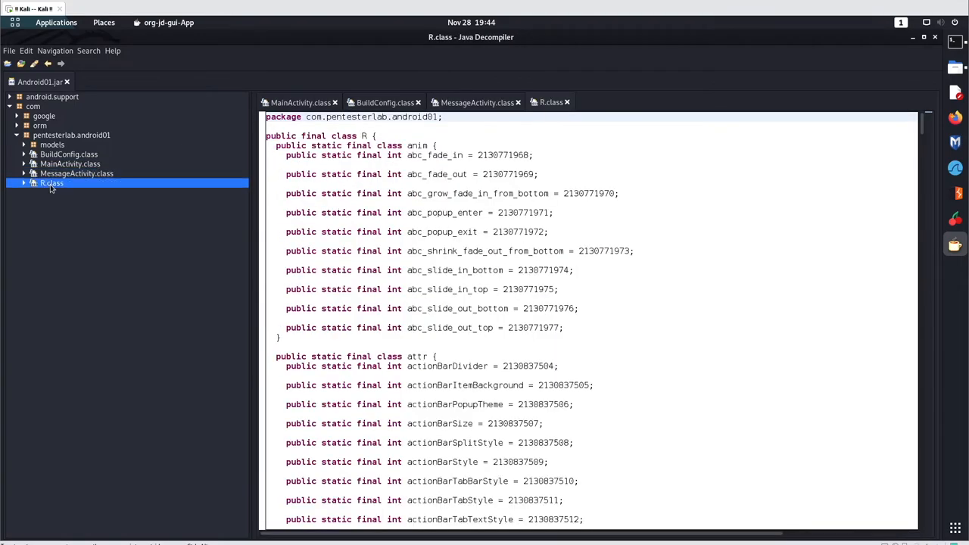
{"action": "left_click", "coordinate": [300, 103]}
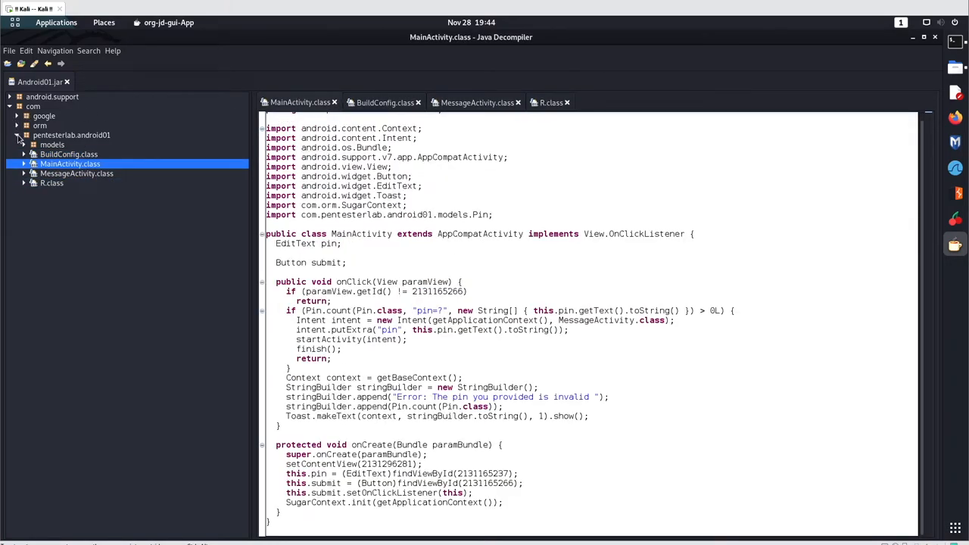
{"action": "left_click", "coordinate": [17, 135]}
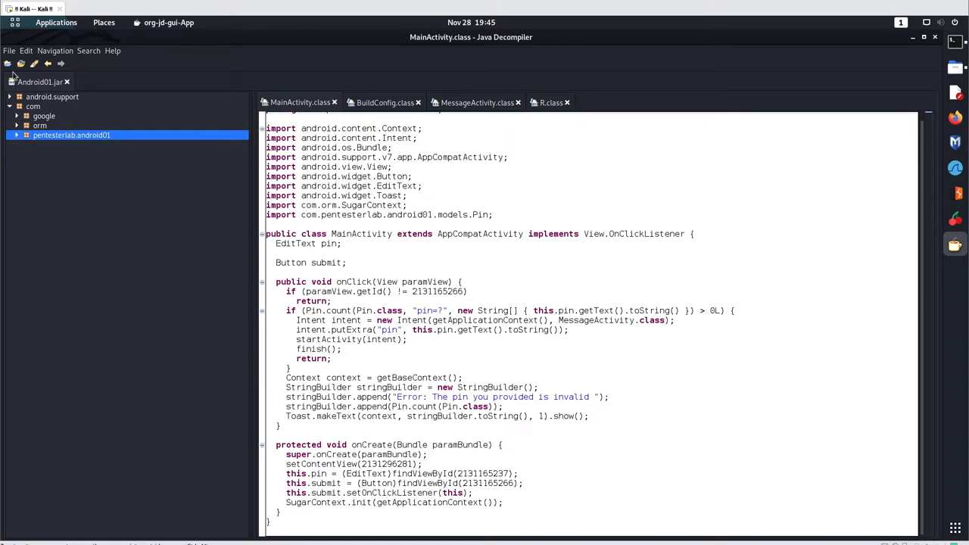
Open Android01.jar from the fernflower folder via the Open File toolbar icon
{"action": "left_click", "coordinate": [21, 64]}
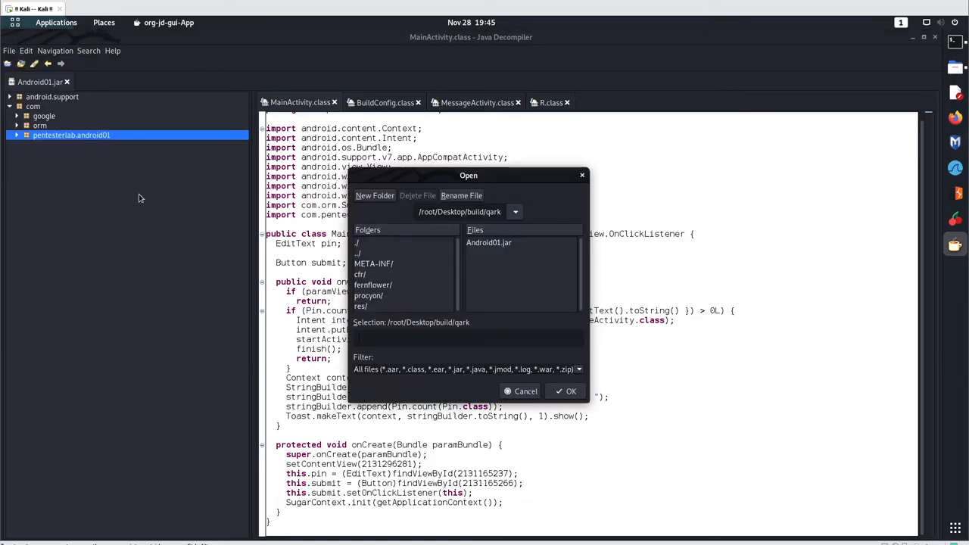
{"action": "mouse_move", "coordinate": [379, 292]}
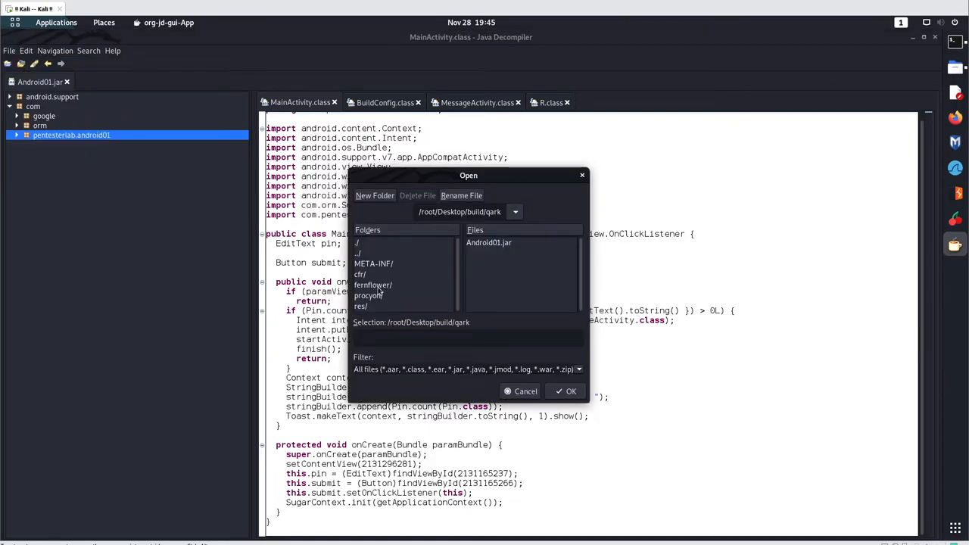
{"action": "double_click", "coordinate": [372, 284]}
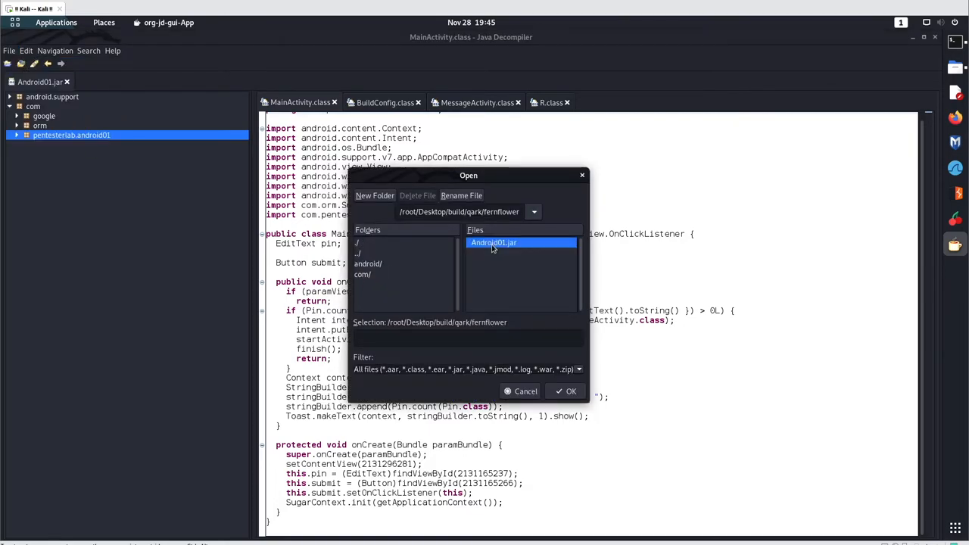
{"action": "left_click", "coordinate": [492, 242]}
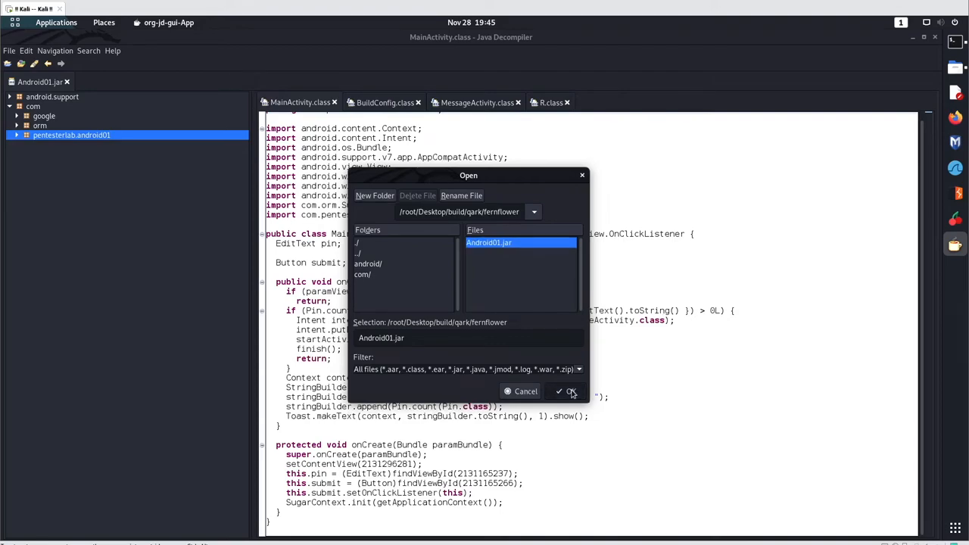
{"action": "left_click", "coordinate": [566, 391]}
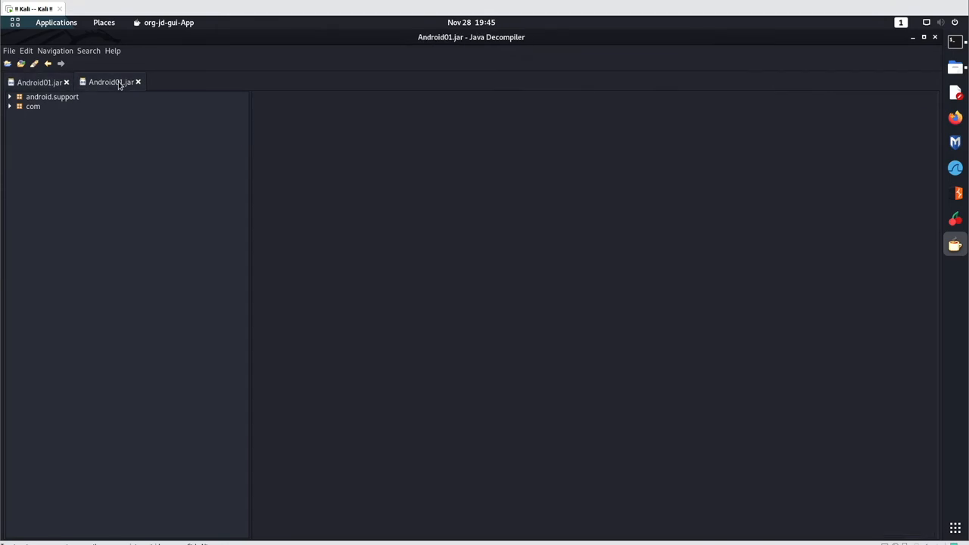
Expand the fernflower jar's package tree and open MainActivity.java
{"action": "left_click", "coordinate": [10, 106]}
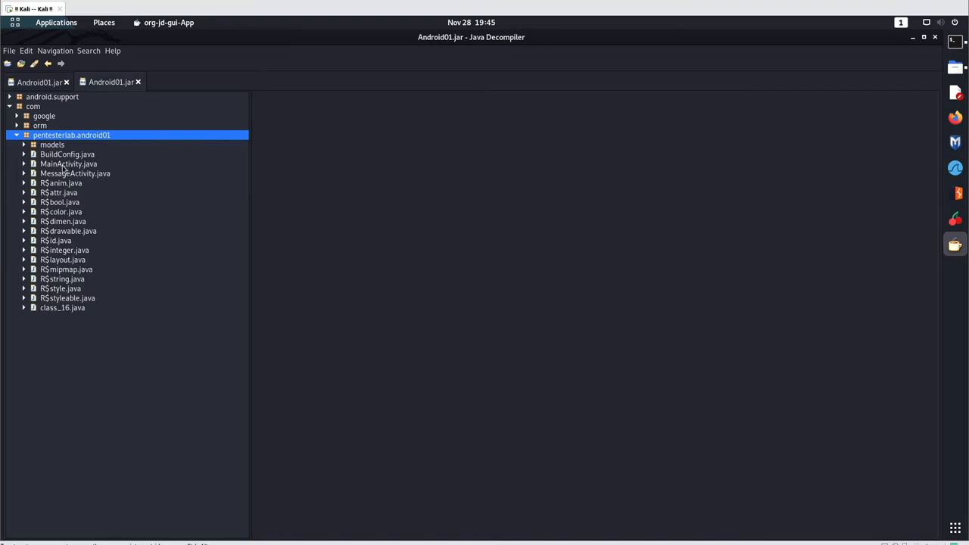
{"action": "double_click", "coordinate": [69, 163]}
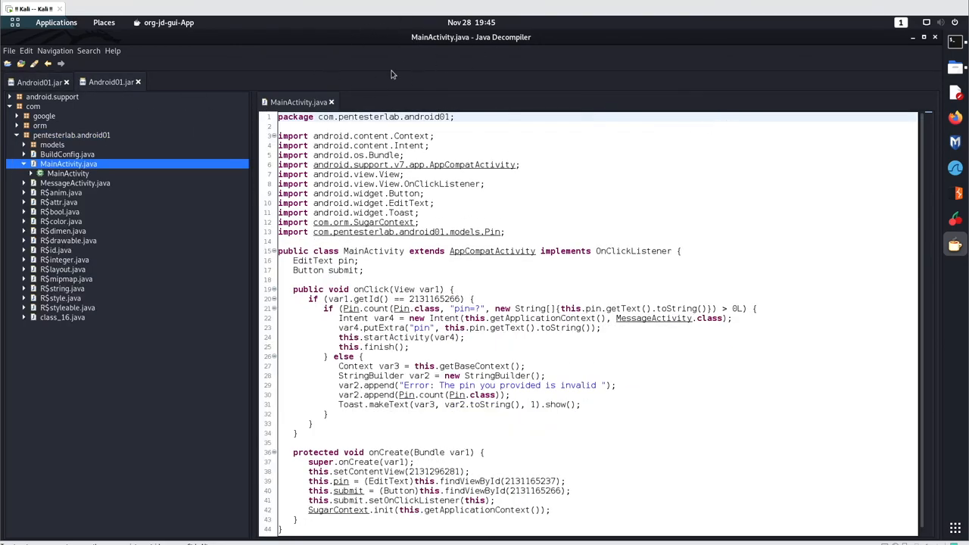
{"action": "mouse_move", "coordinate": [376, 514]}
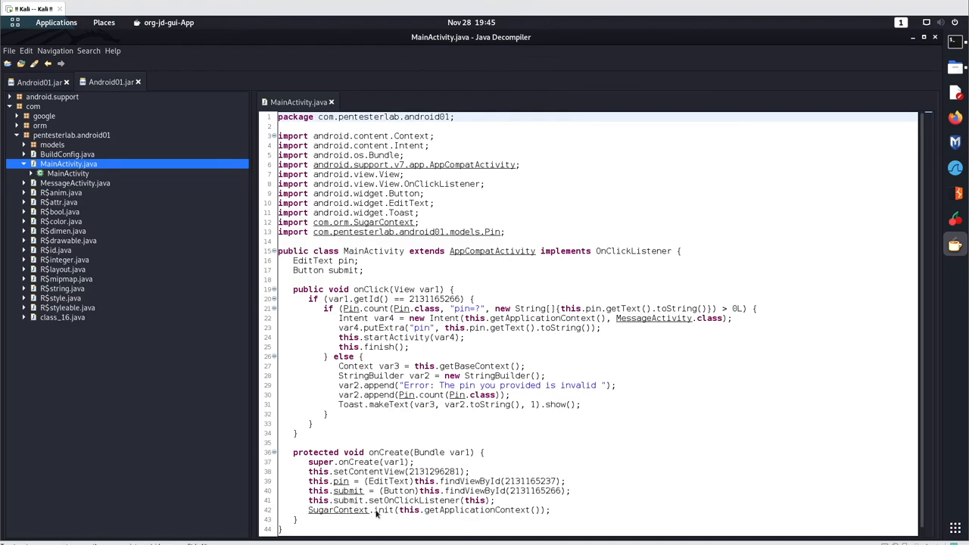